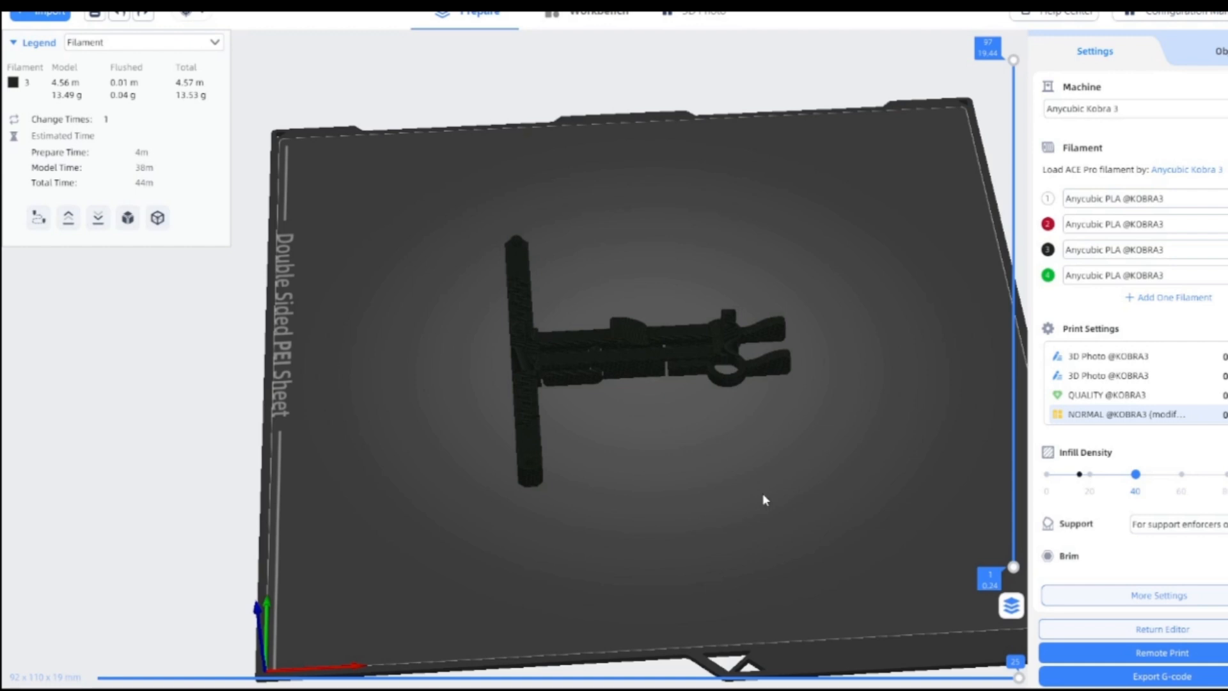
pyautogui.moveTo(684, 489)
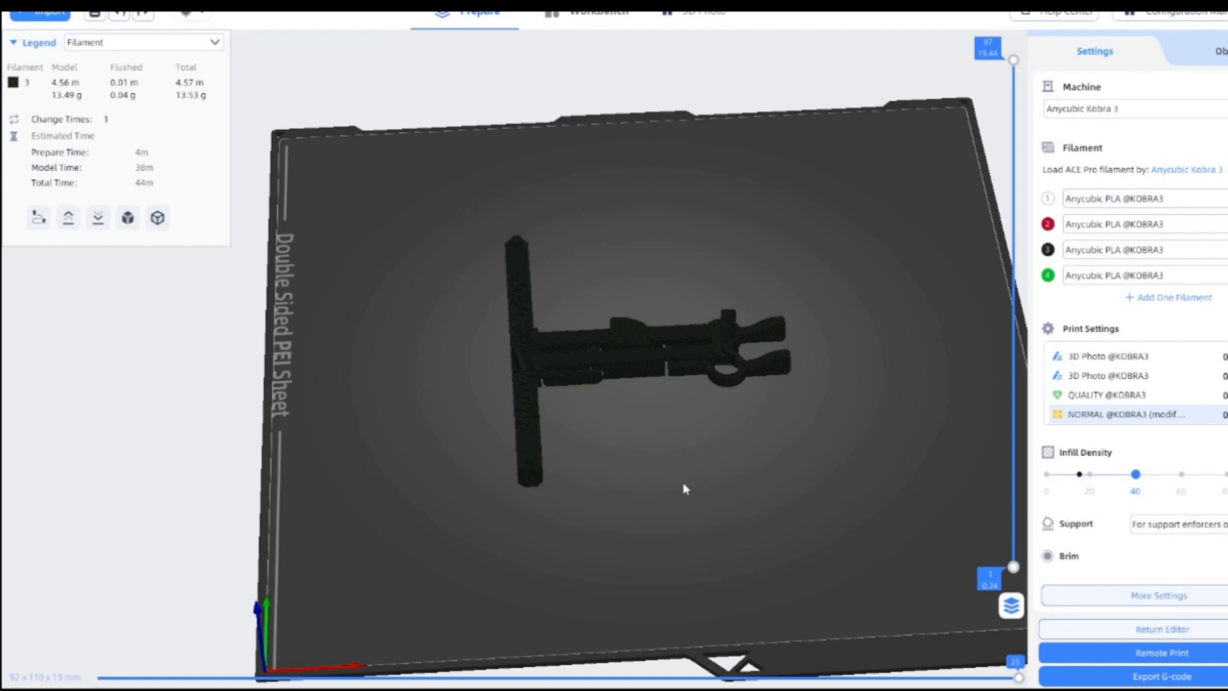
pyautogui.moveTo(707, 467)
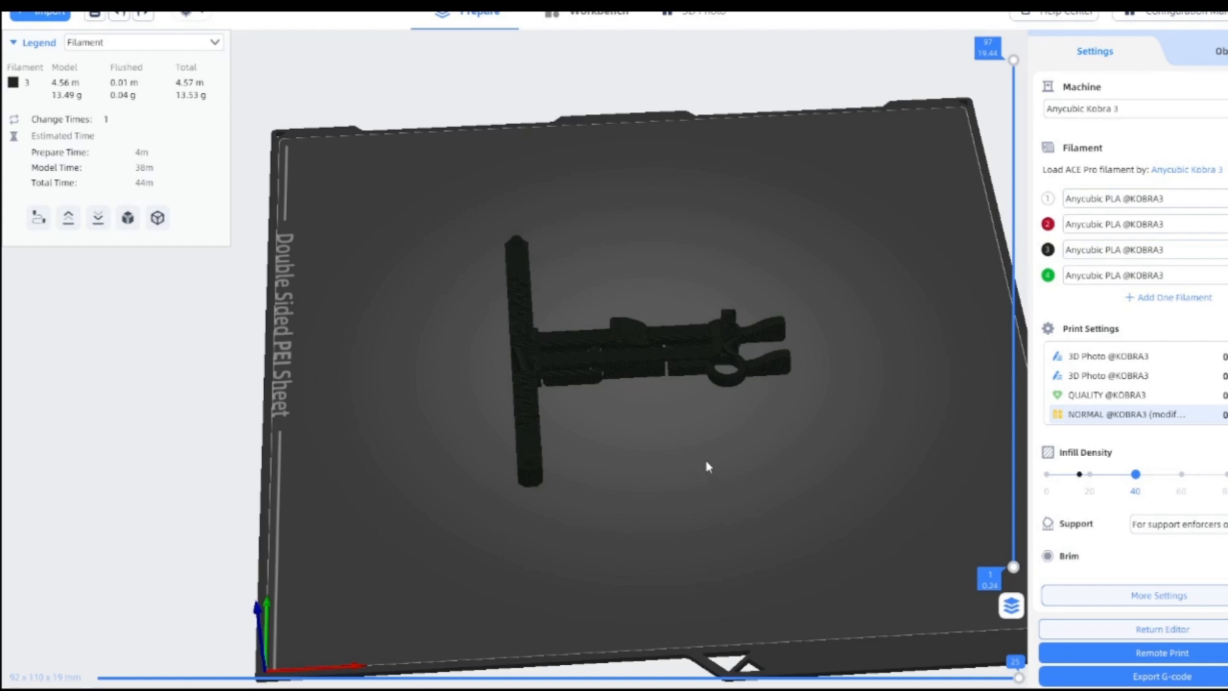
pyautogui.moveTo(711, 463)
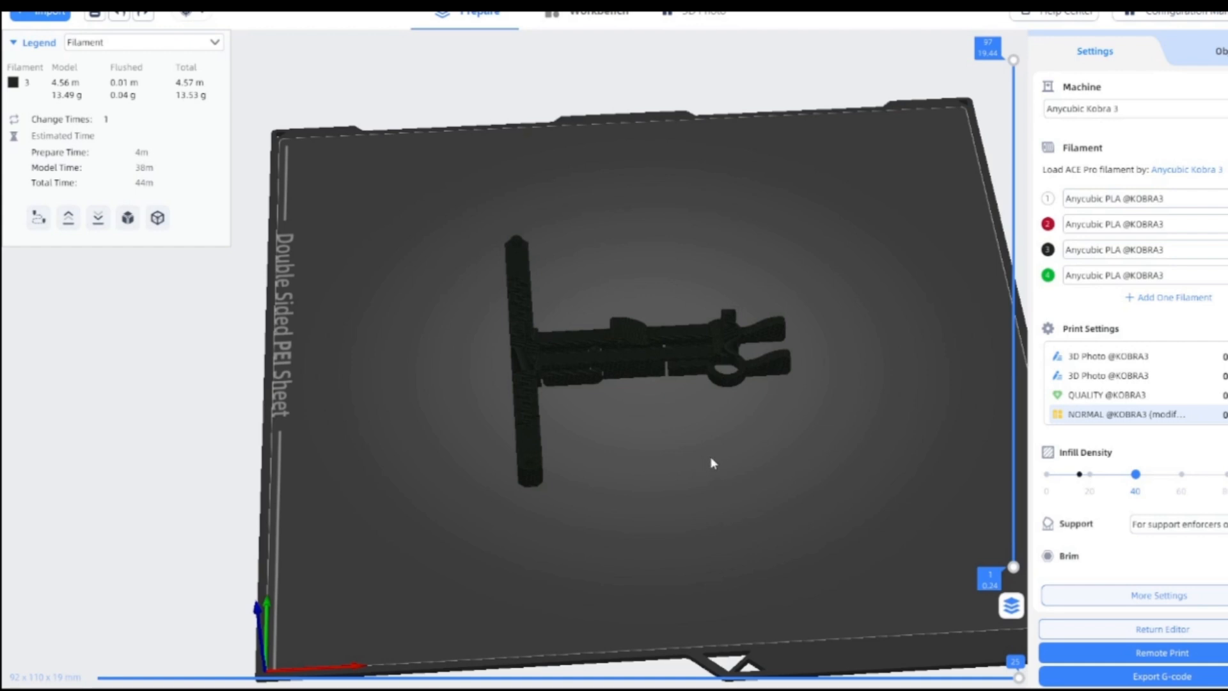
# Disable the wipe tower under Print Settings > Multiple filament and close the configuration dialog.
pyautogui.moveTo(711, 463); pyautogui.dragTo(688, 435)
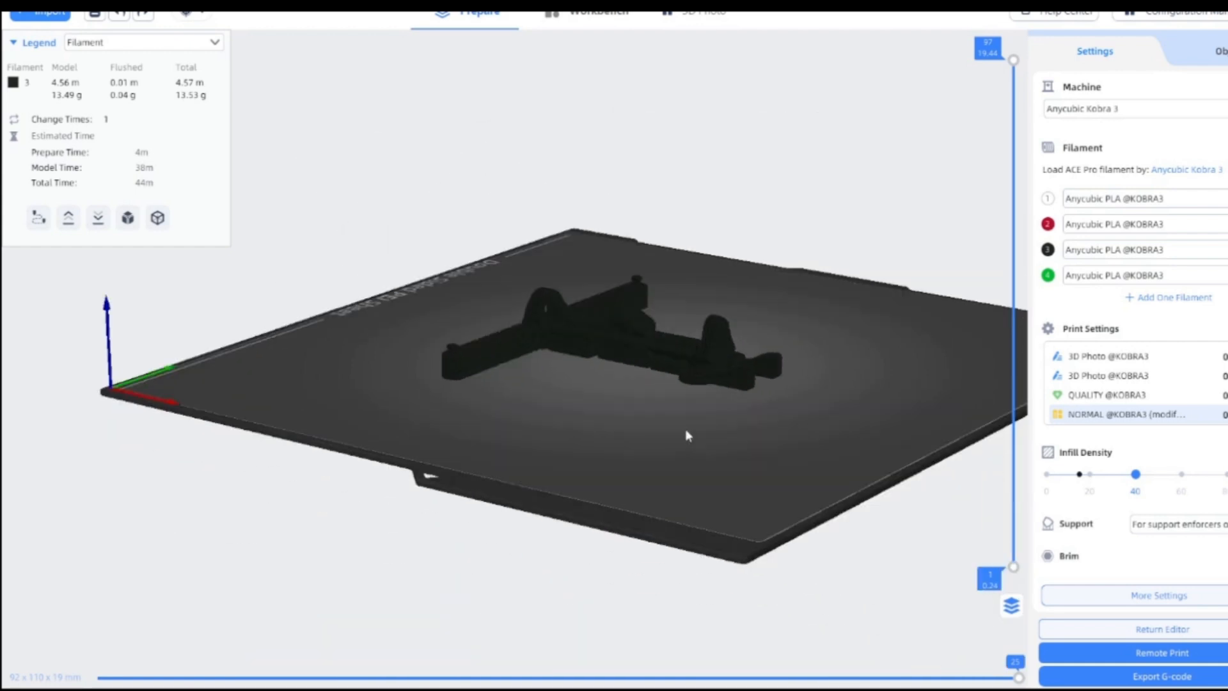
pyautogui.moveTo(688, 435); pyautogui.dragTo(691, 445)
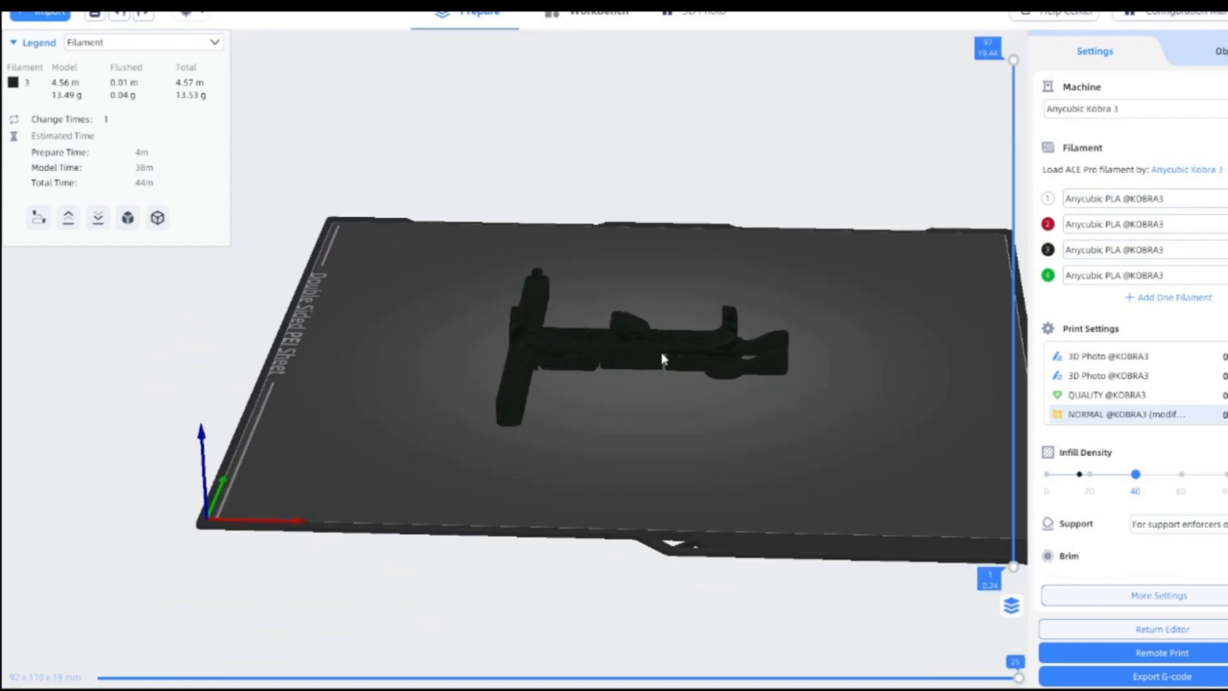
pyautogui.moveTo(662, 357); pyautogui.dragTo(603, 383)
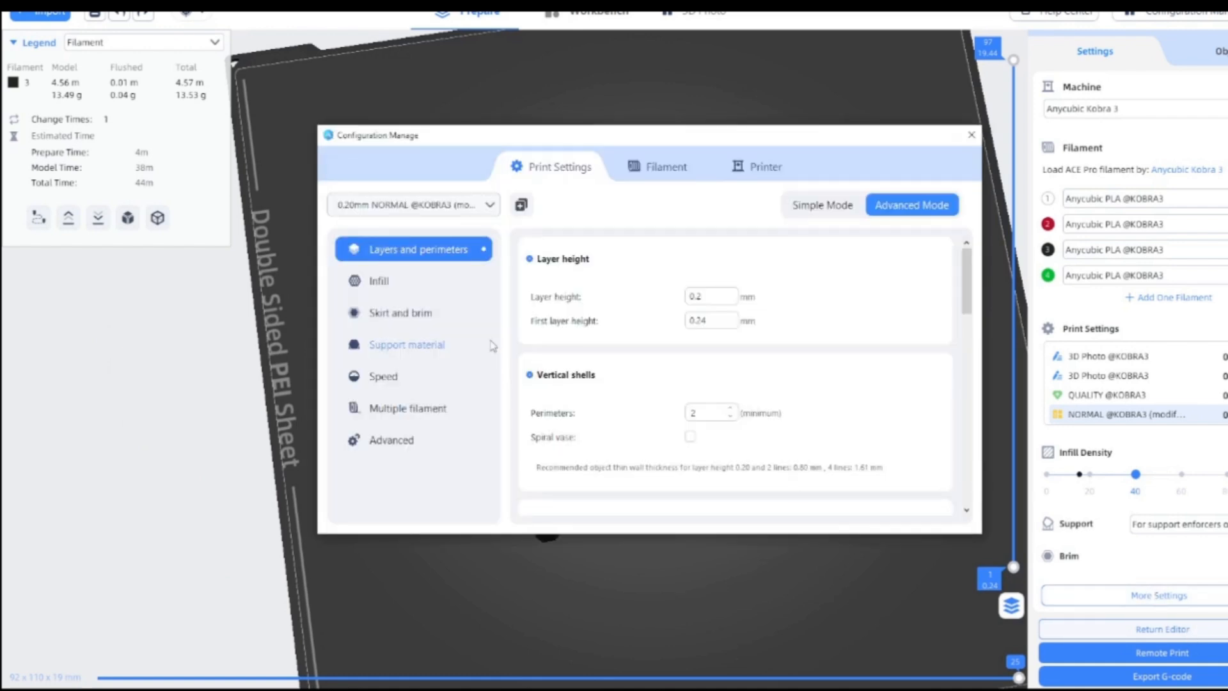
pyautogui.click(412, 408)
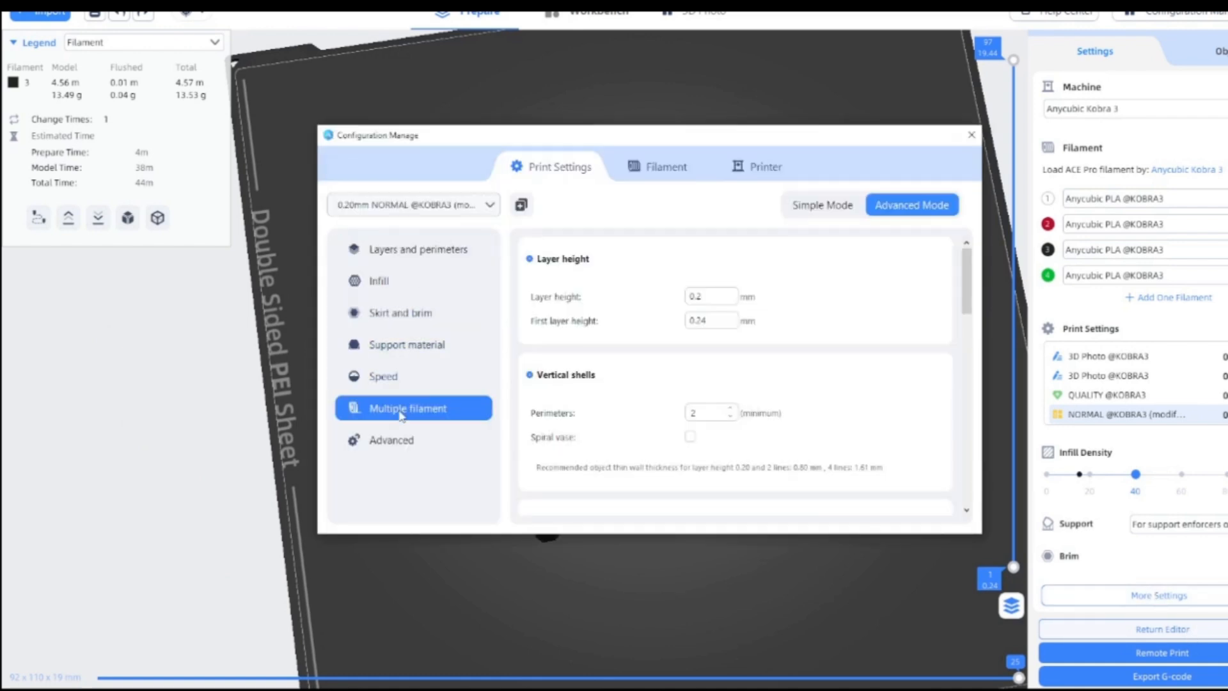
pyautogui.scroll(-3)
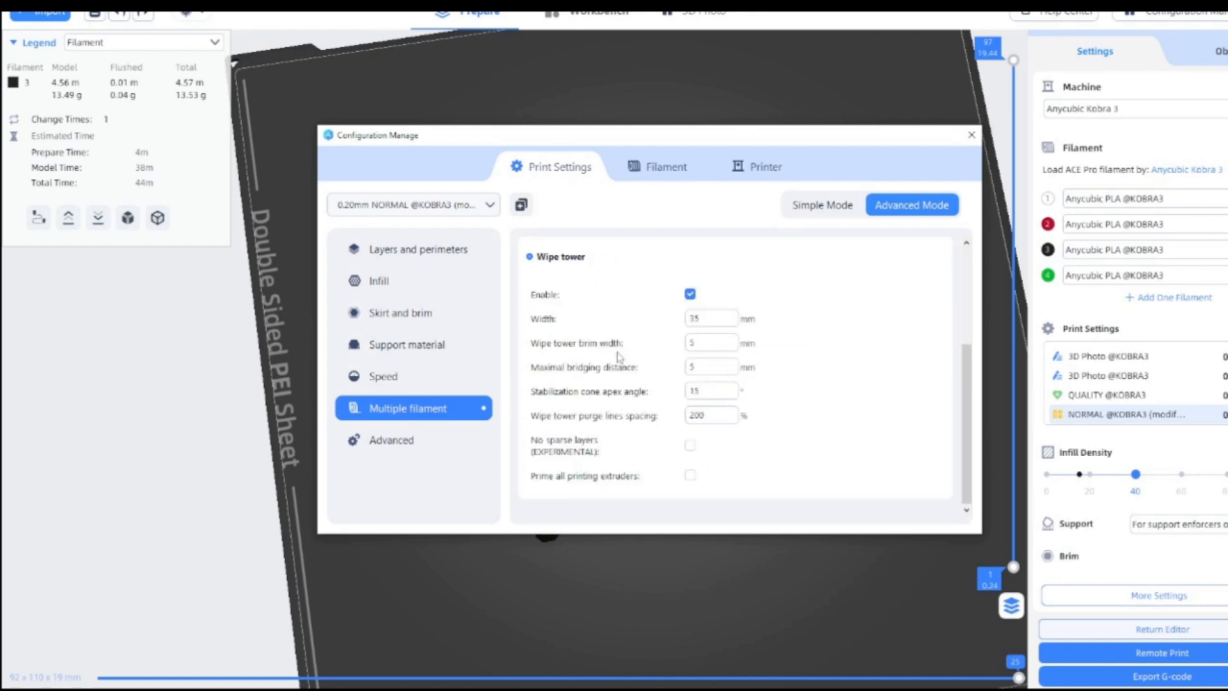
pyautogui.moveTo(690, 293)
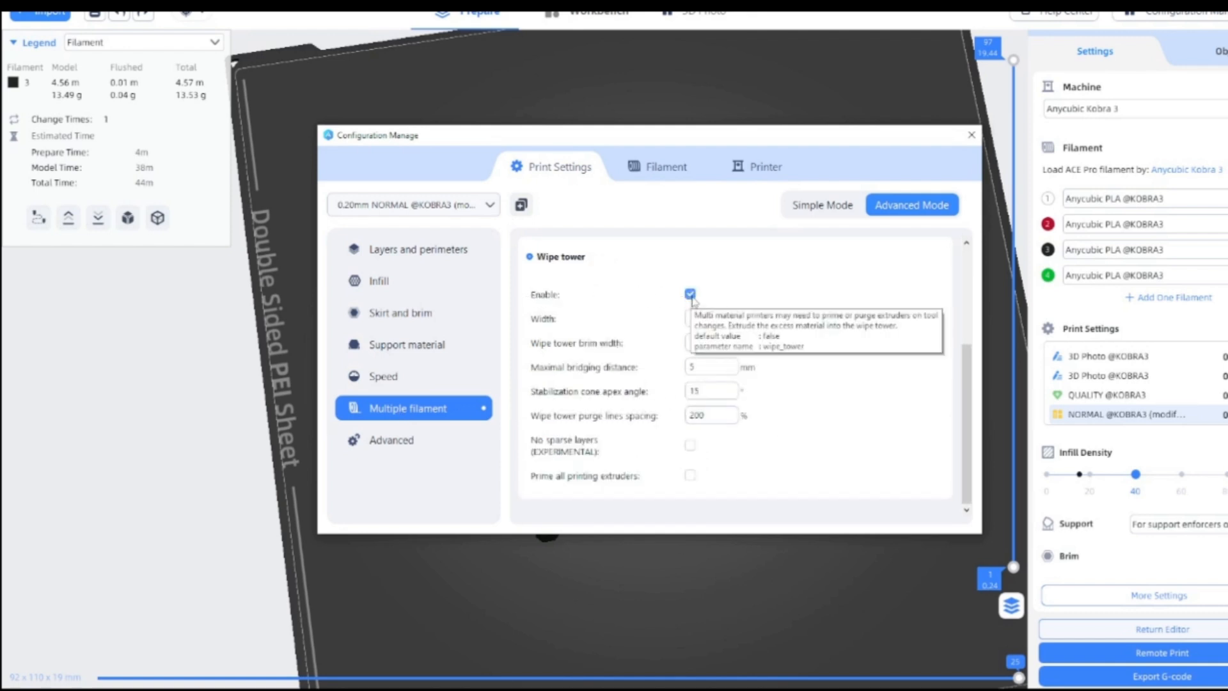
pyautogui.click(690, 294)
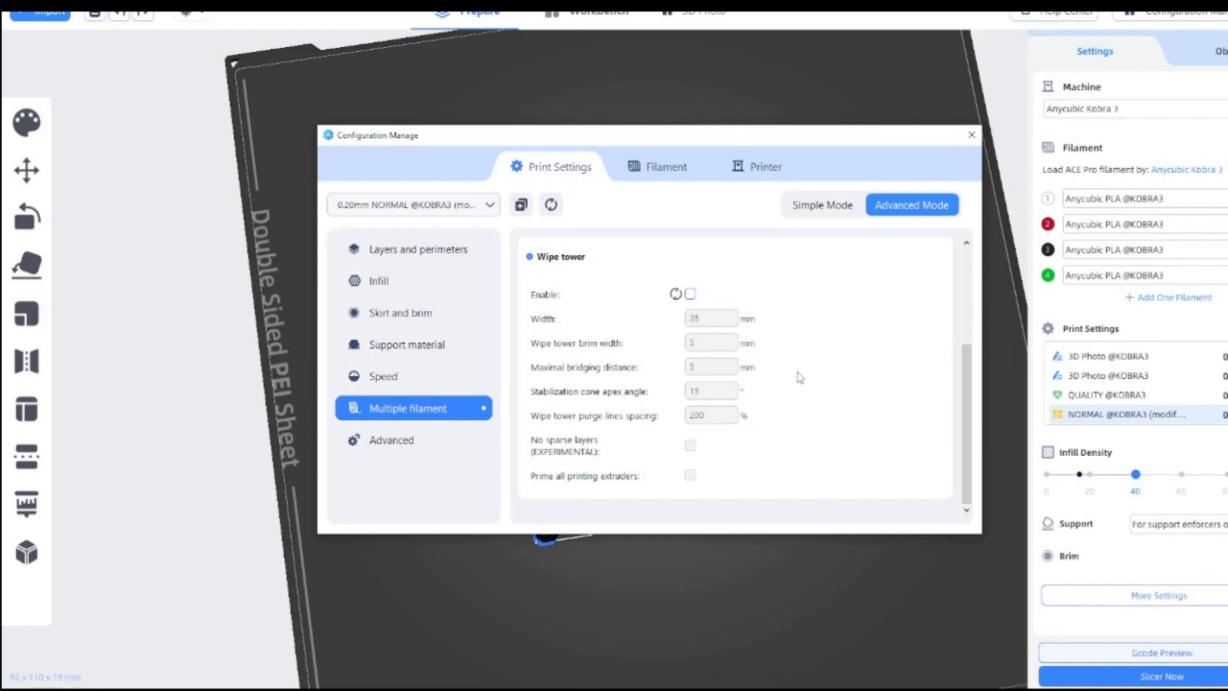
pyautogui.moveTo(660, 441)
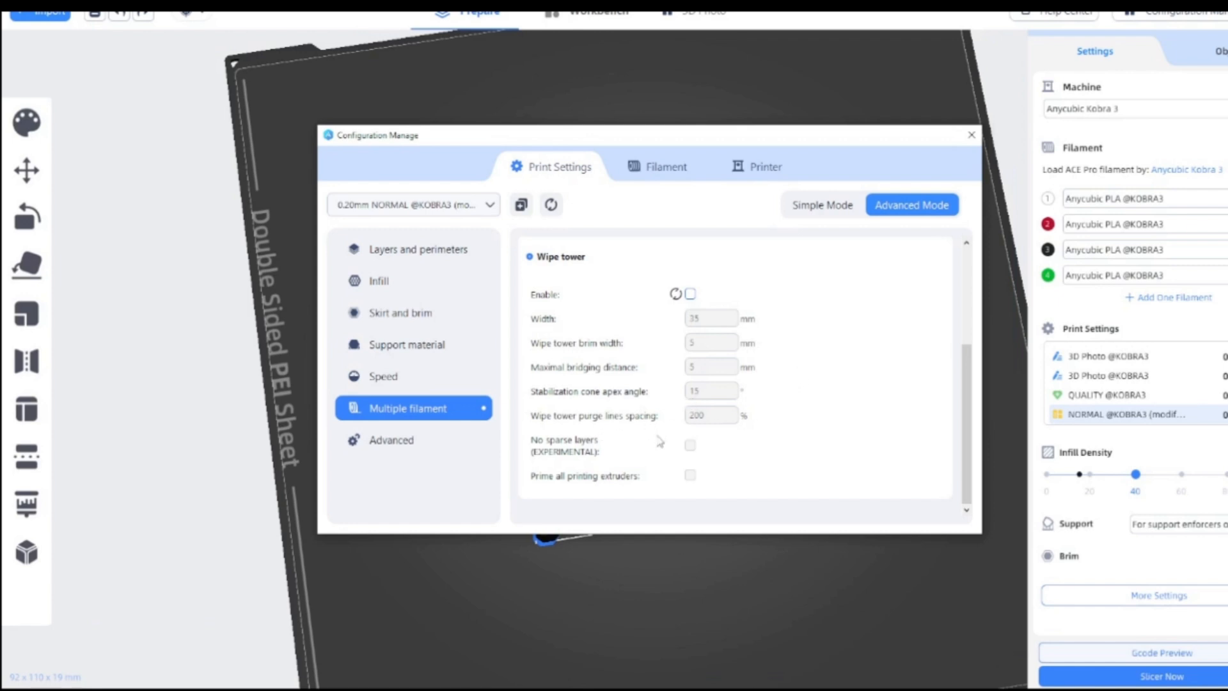
pyautogui.click(690, 293)
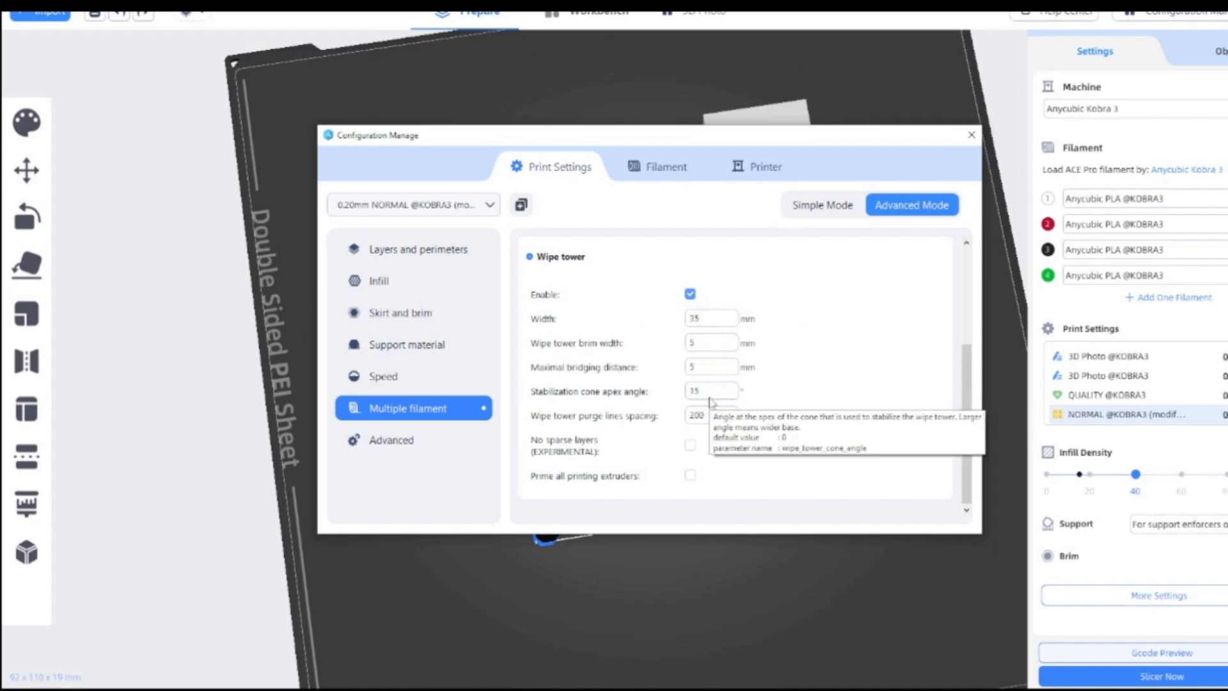
pyautogui.moveTo(545, 285)
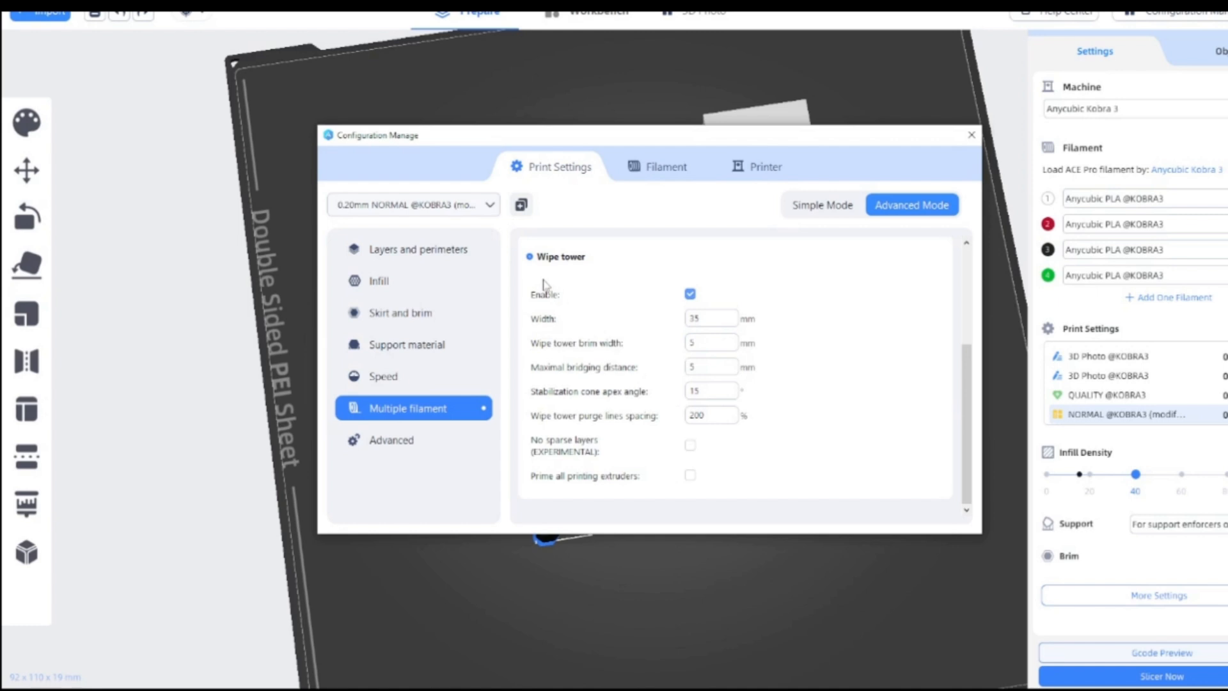
pyautogui.click(690, 293)
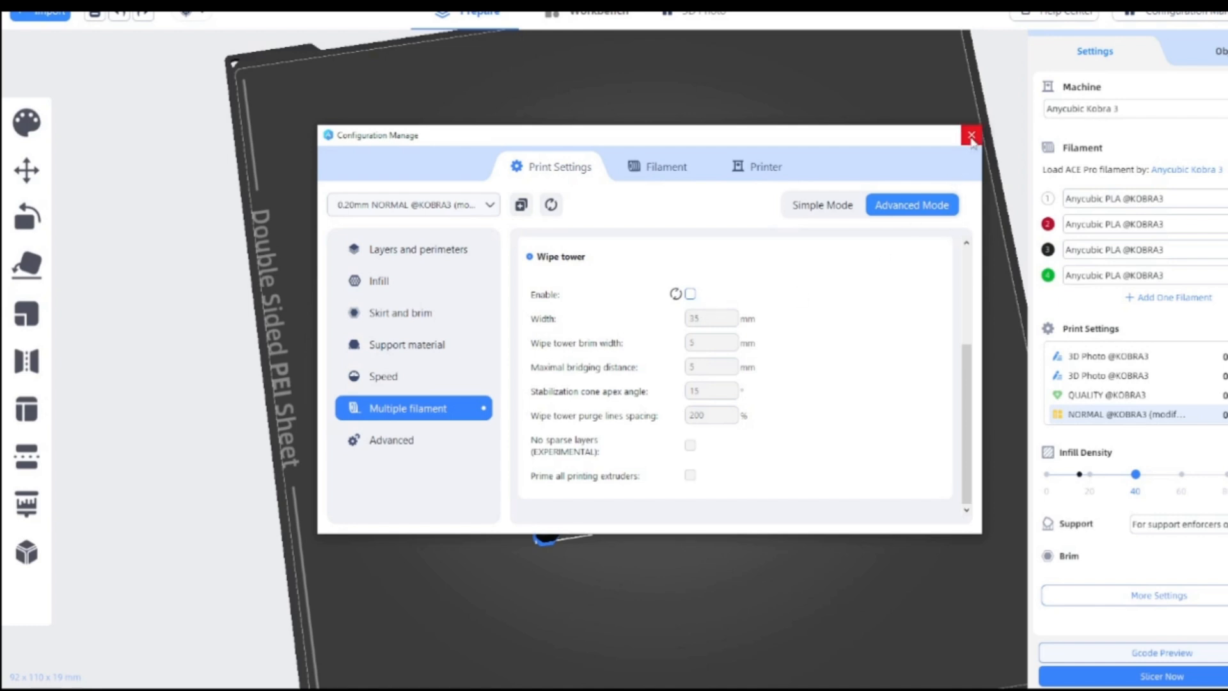
pyautogui.click(971, 135)
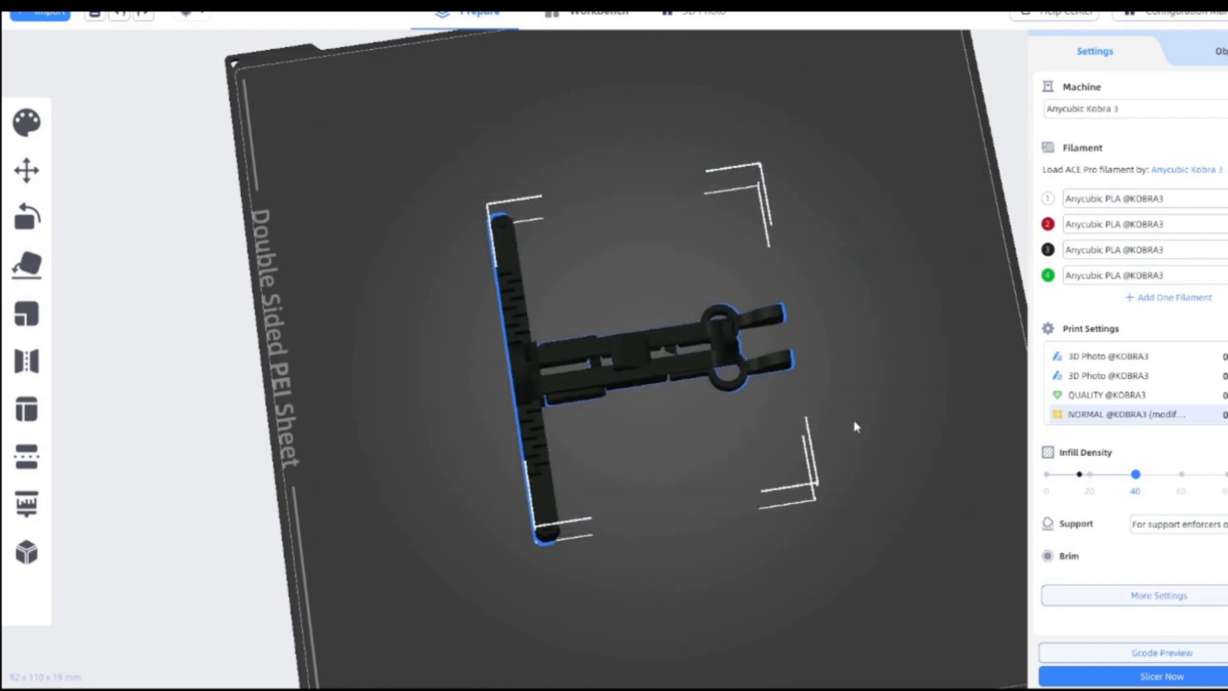
pyautogui.moveTo(871, 457)
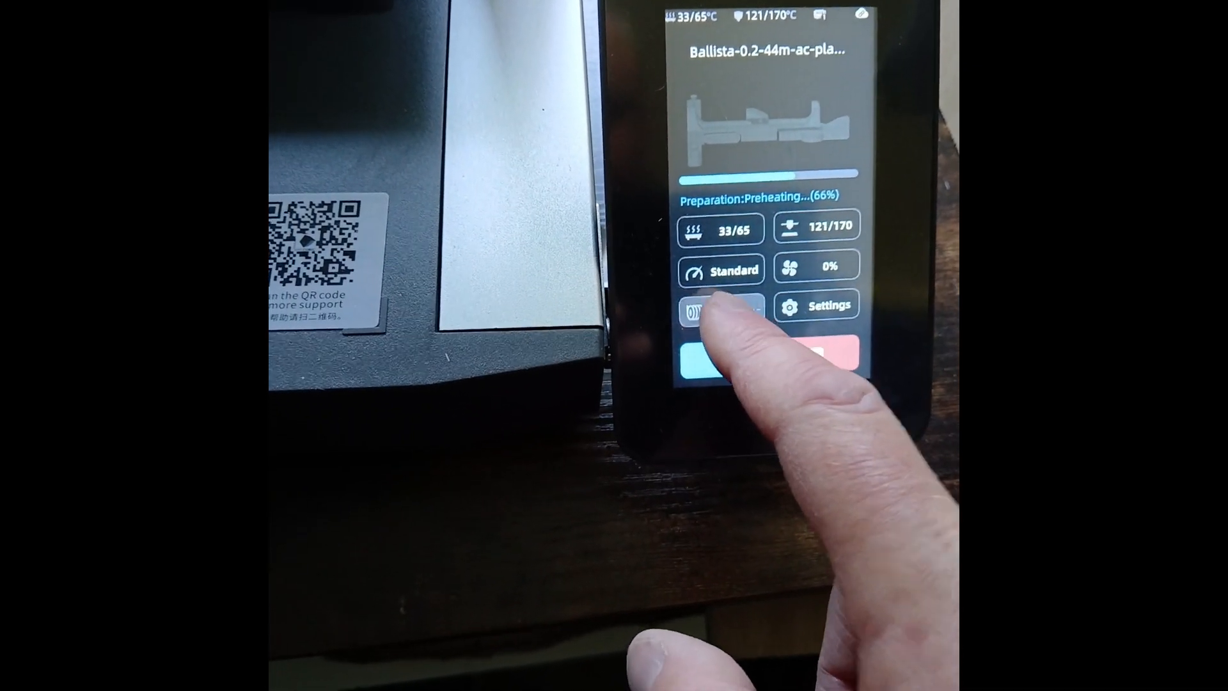
# Set the ACE filament box flush volume to 0.6 and confirm.
pyautogui.click(702, 308)
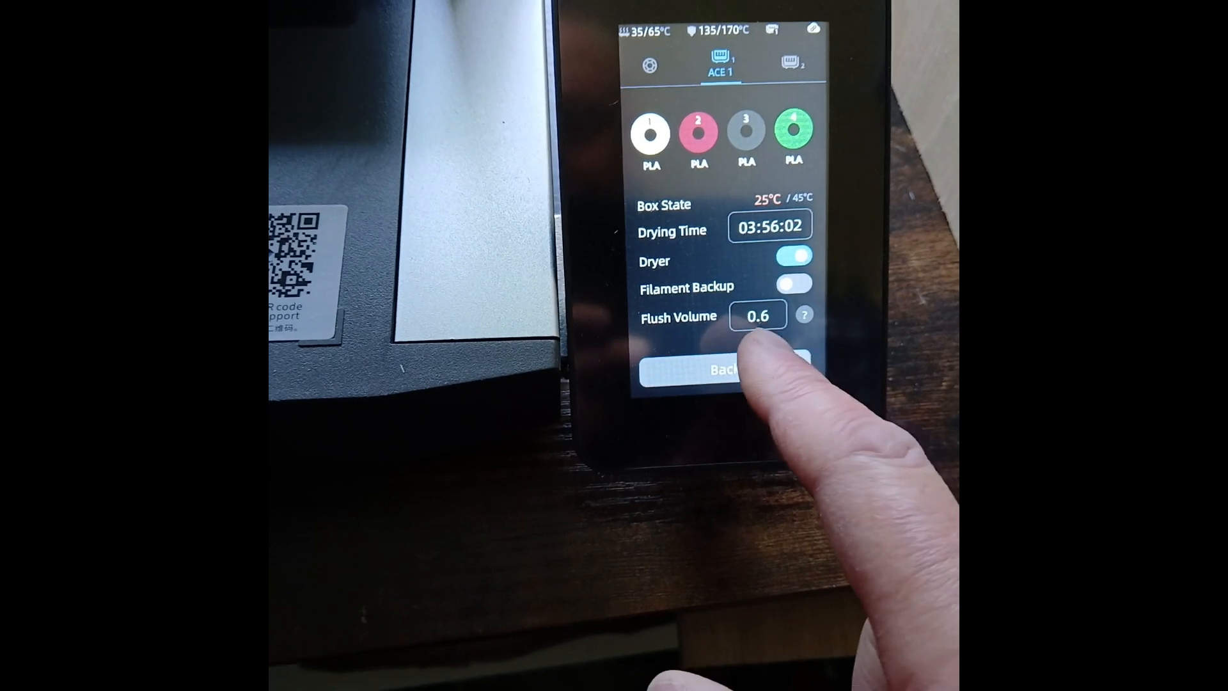
pyautogui.click(757, 315)
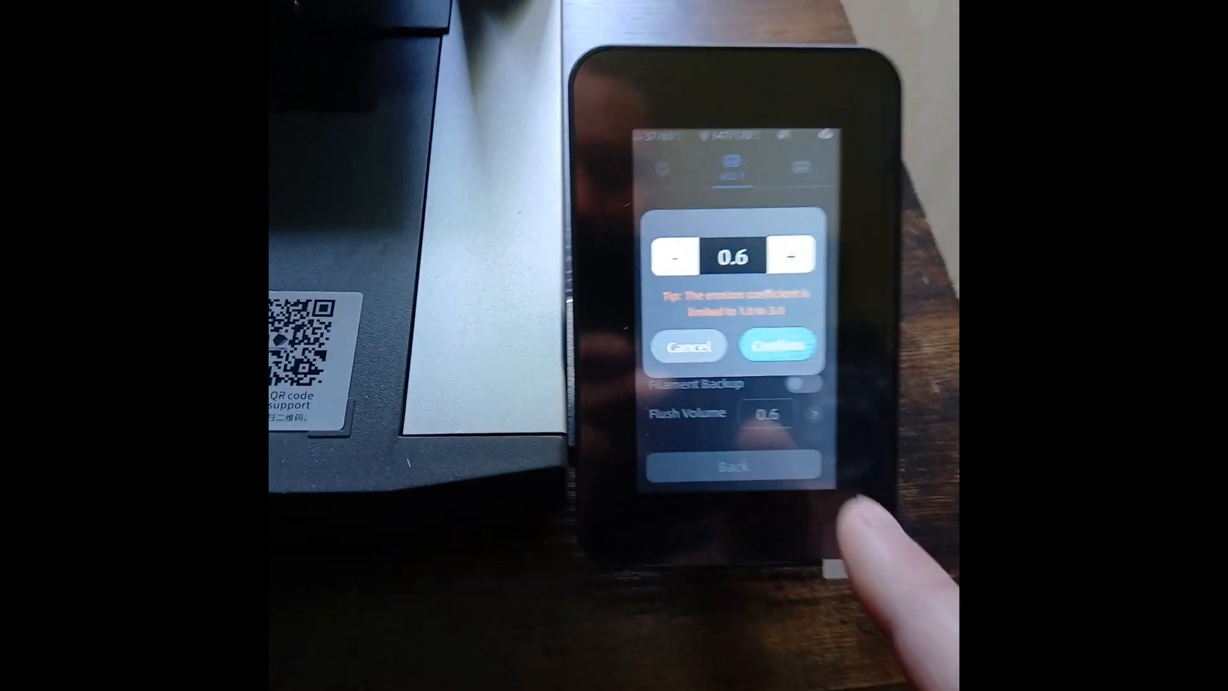
pyautogui.click(775, 346)
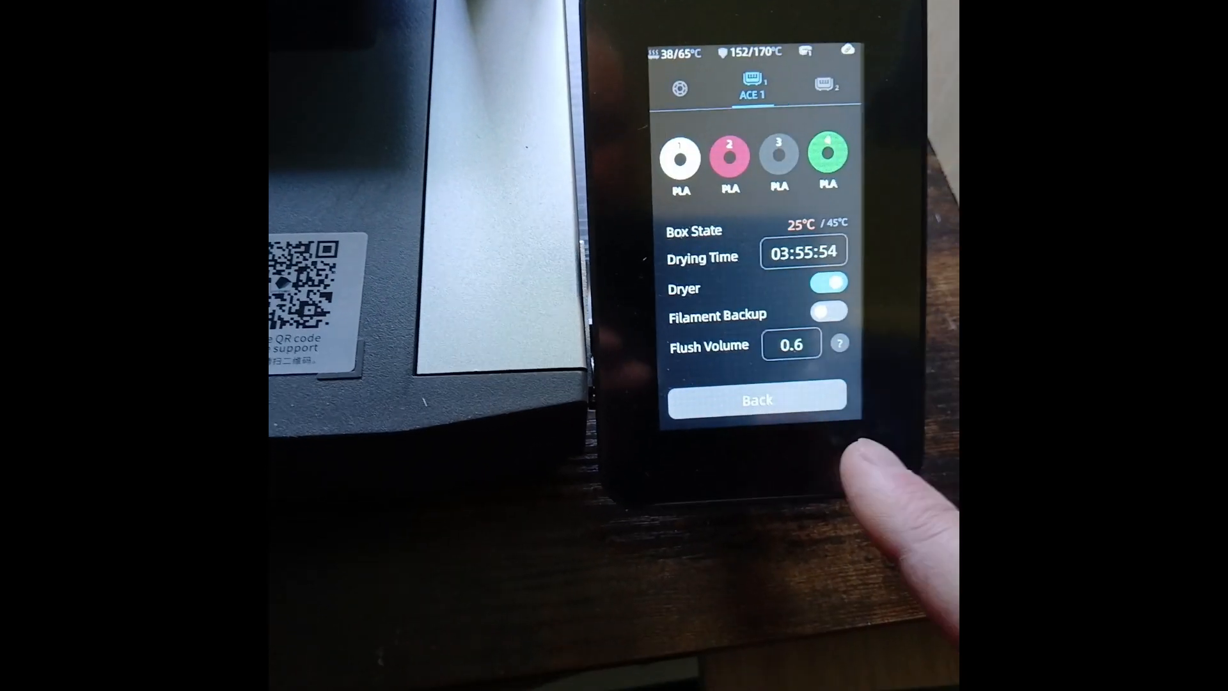